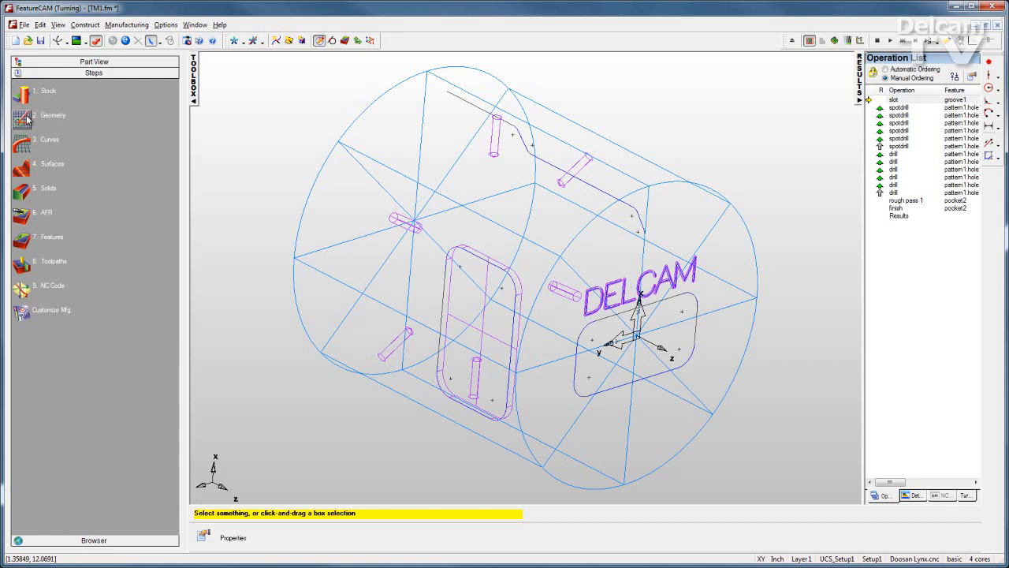
{"action": "mouse_move", "coordinate": [26, 146]}
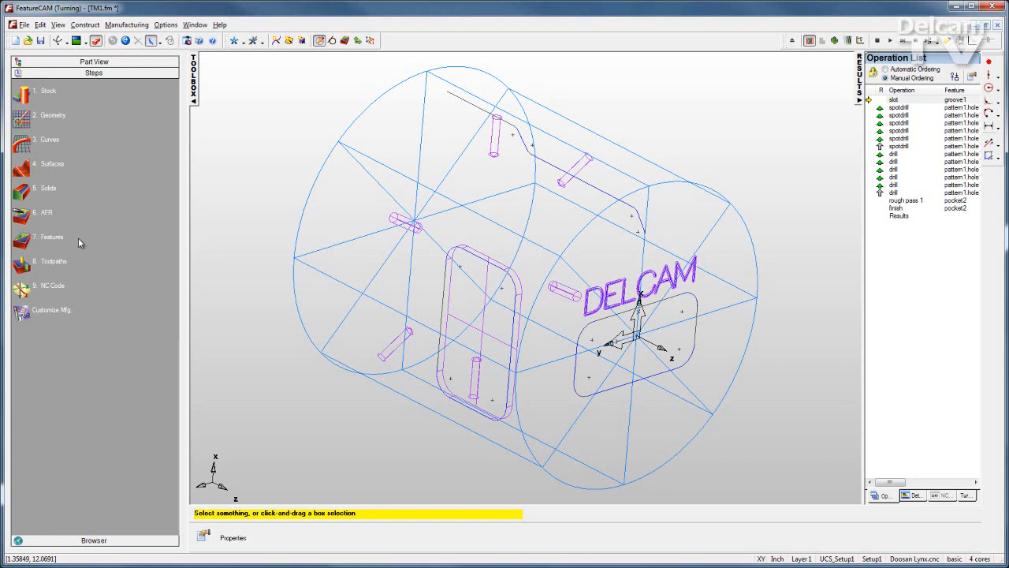
Step: Create a turning-only Turn-from-curve feature on curve2 with rough and finish passes
{"action": "left_click", "coordinate": [52, 237]}
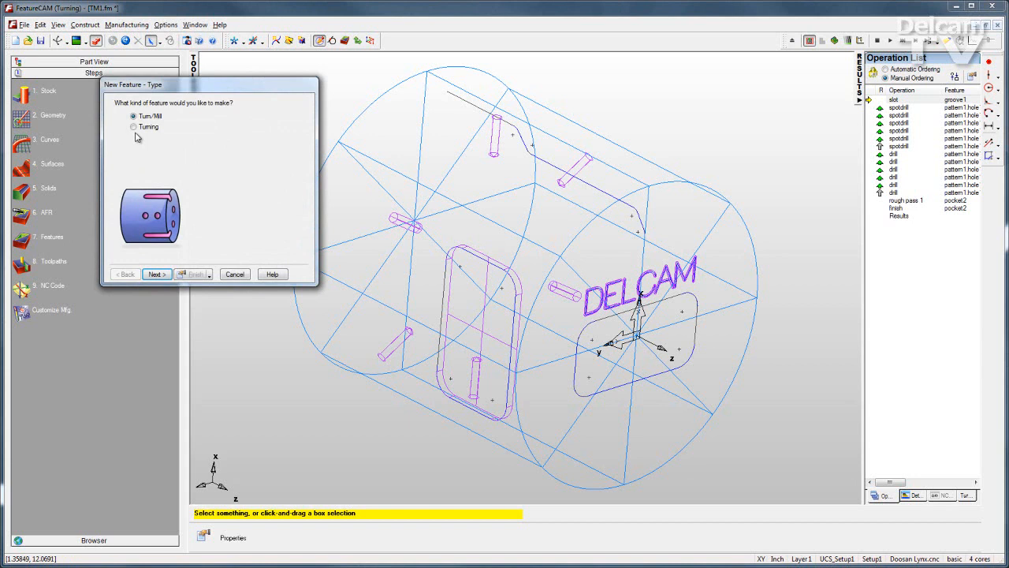
{"action": "mouse_move", "coordinate": [133, 129]}
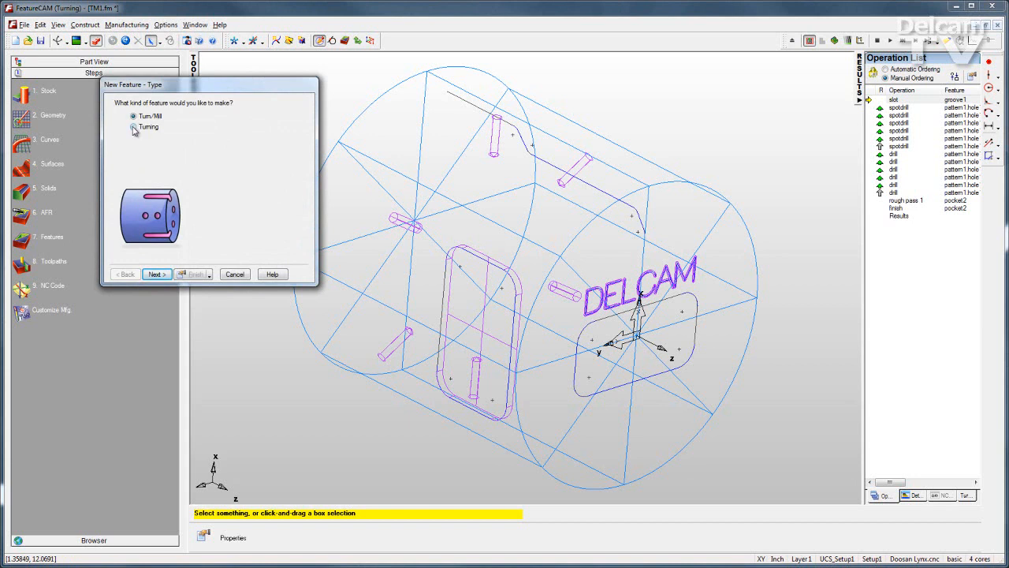
{"action": "left_click", "coordinate": [157, 274]}
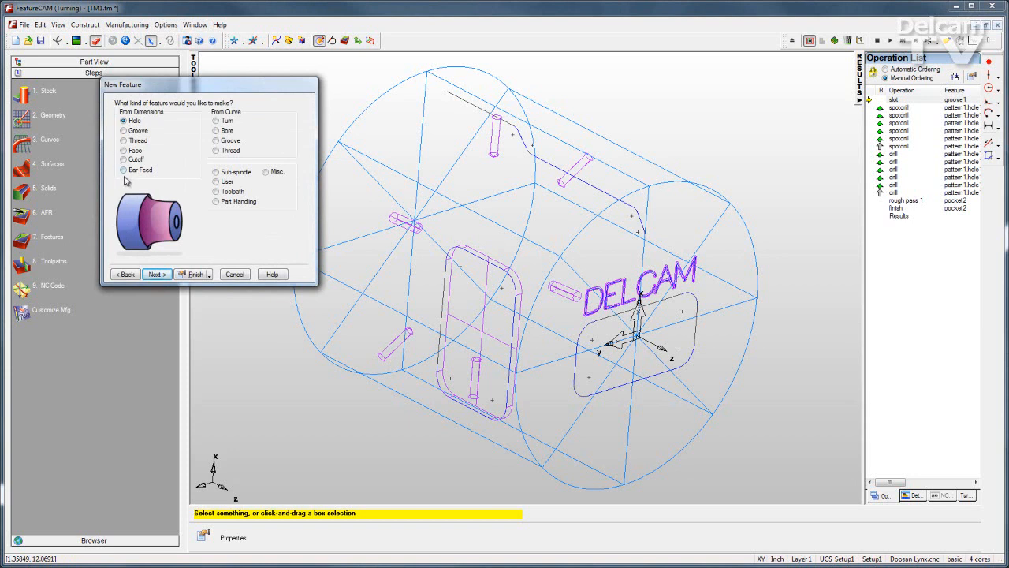
{"action": "left_click", "coordinate": [217, 120]}
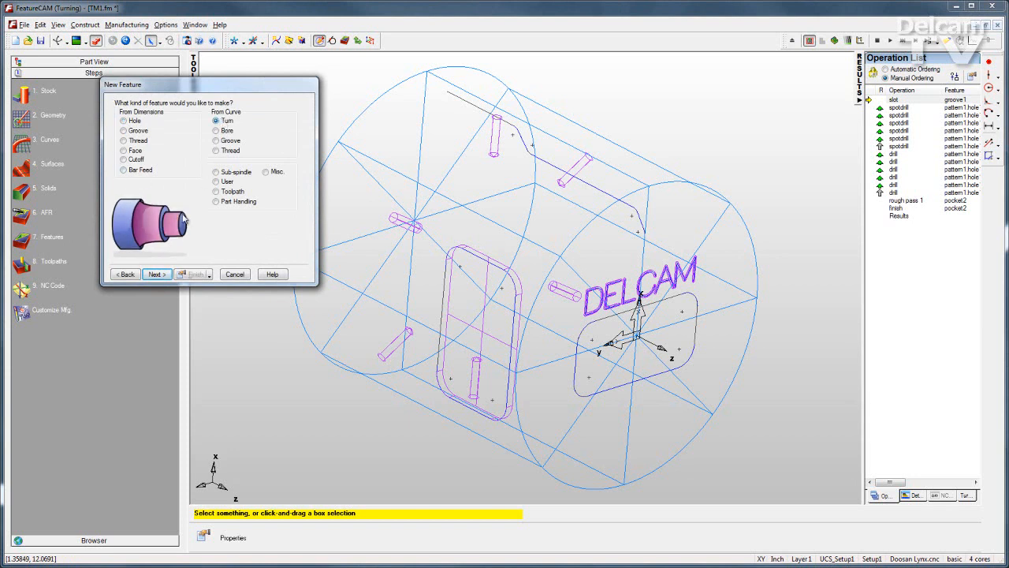
{"action": "left_click", "coordinate": [156, 274]}
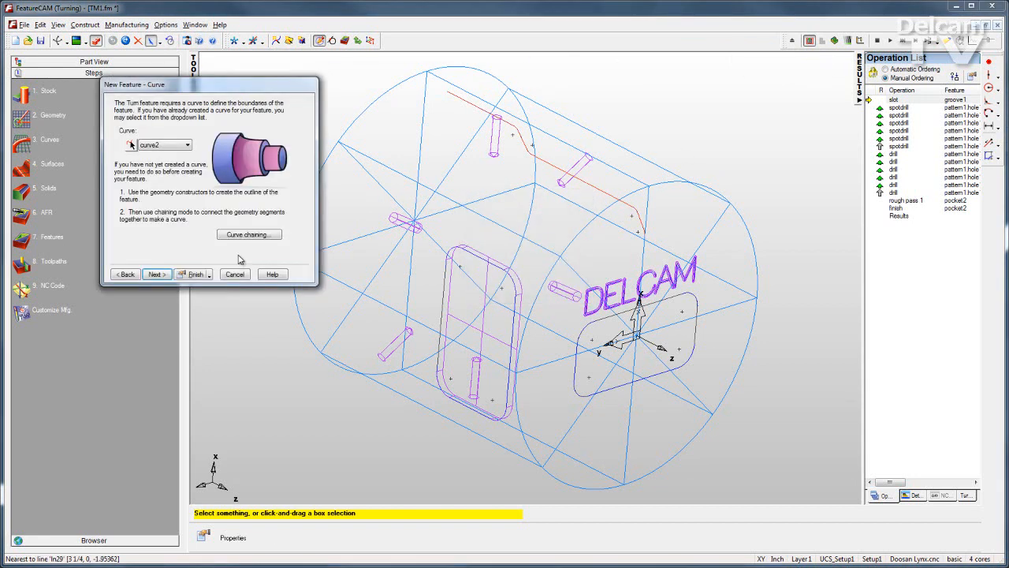
{"action": "left_click", "coordinate": [193, 273]}
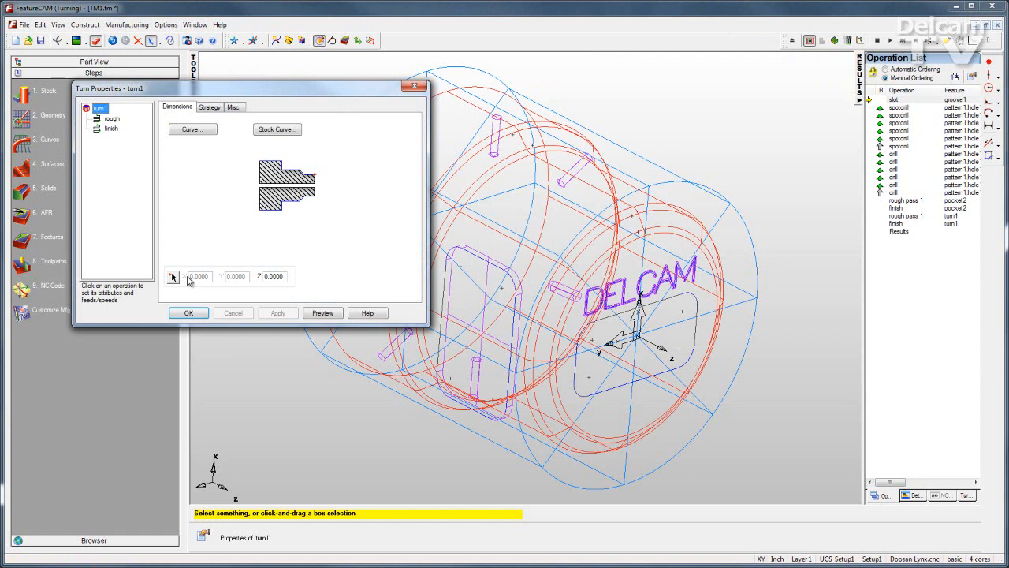
{"action": "left_click", "coordinate": [188, 312]}
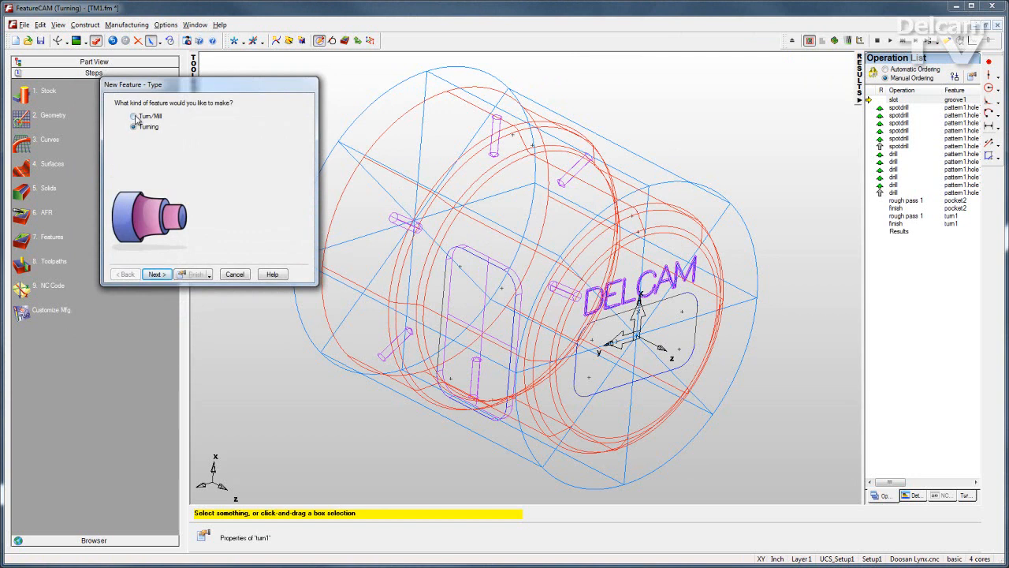
Step: Build turn/mill pocket1 from curve4 with zero offset, adding rough and finish passes
{"action": "left_click", "coordinate": [133, 117]}
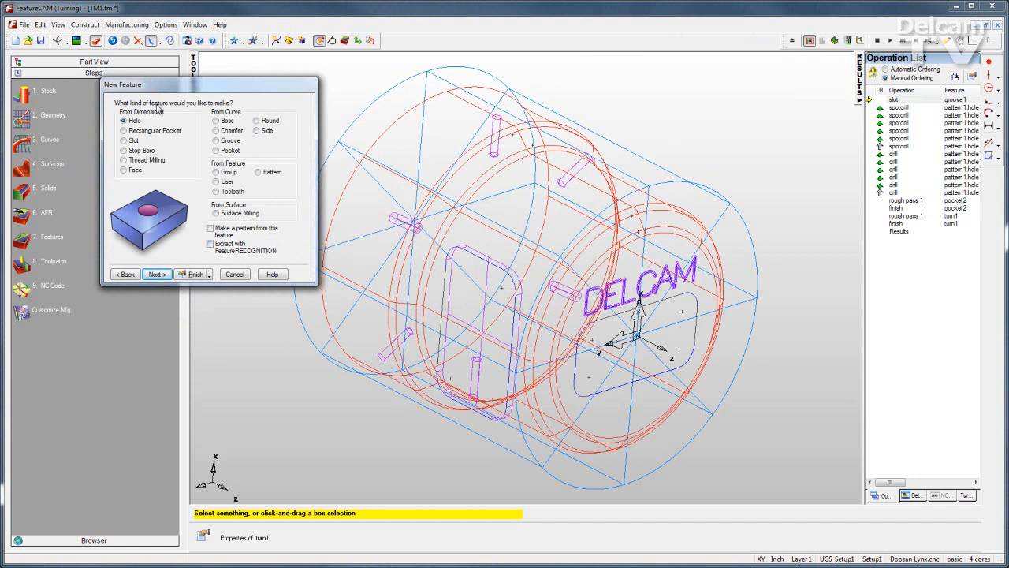
{"action": "left_click", "coordinate": [216, 150]}
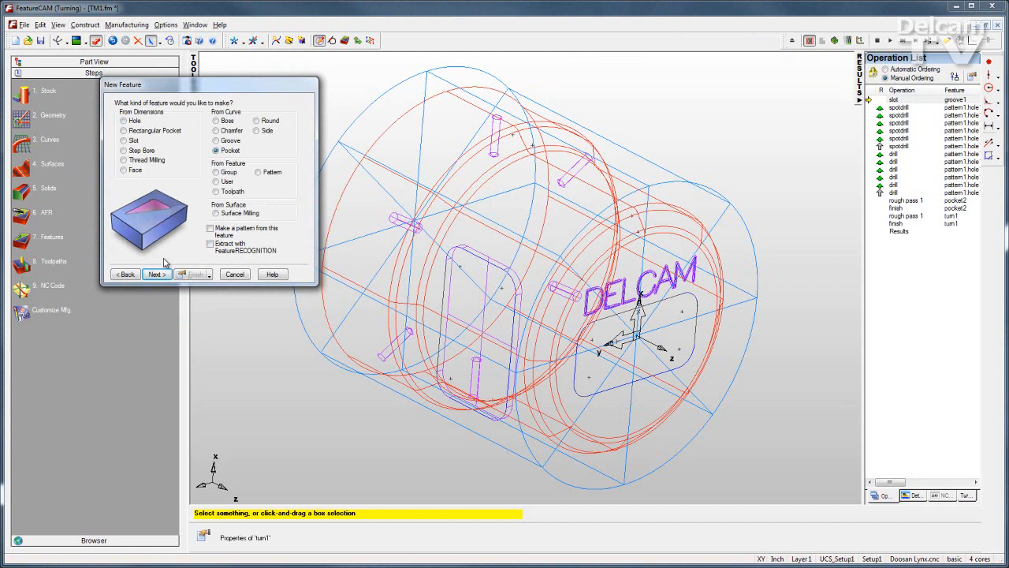
{"action": "left_click", "coordinate": [156, 273]}
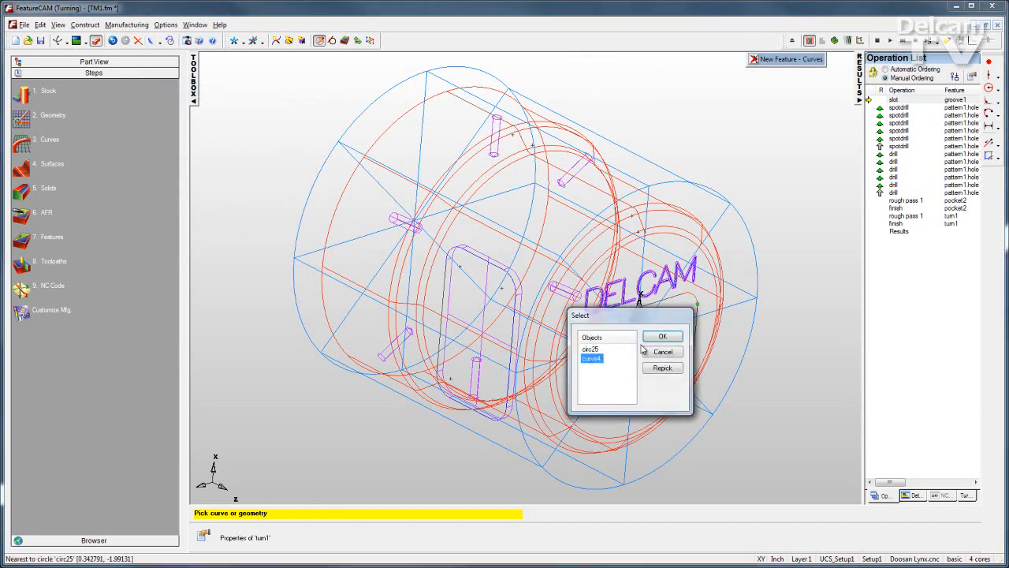
{"action": "left_click", "coordinate": [662, 335]}
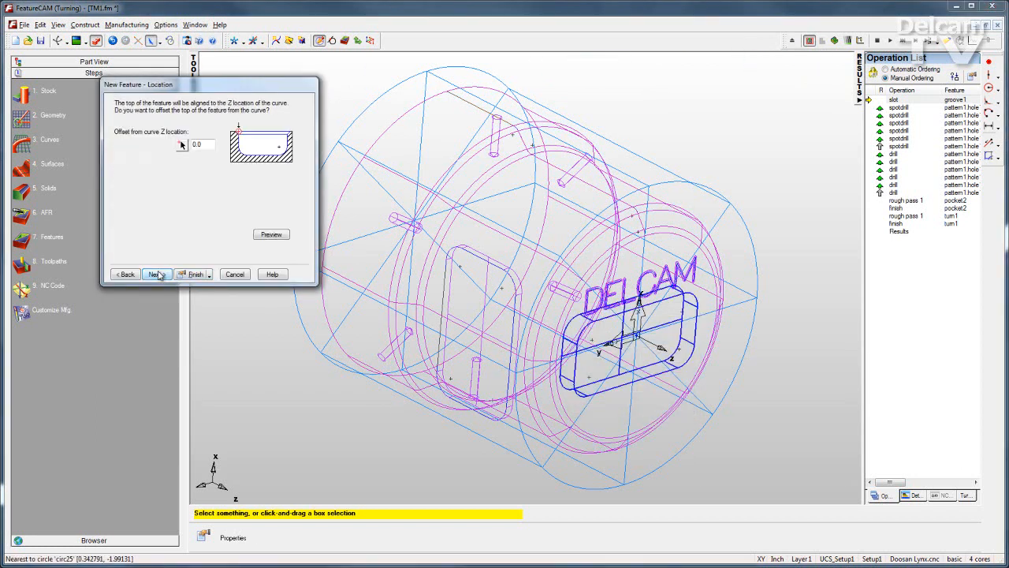
{"action": "left_click", "coordinate": [155, 274]}
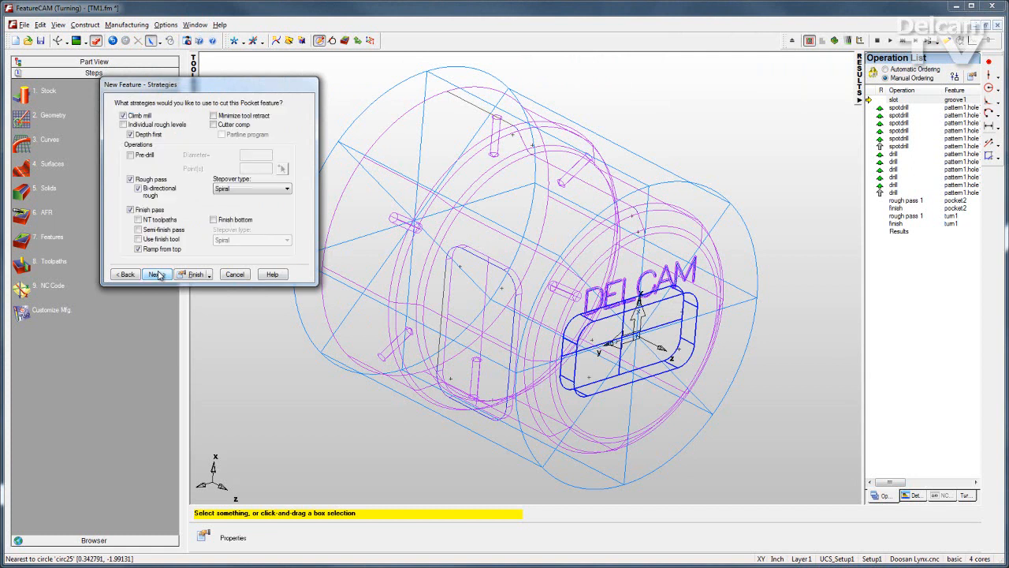
{"action": "left_click", "coordinate": [190, 274]}
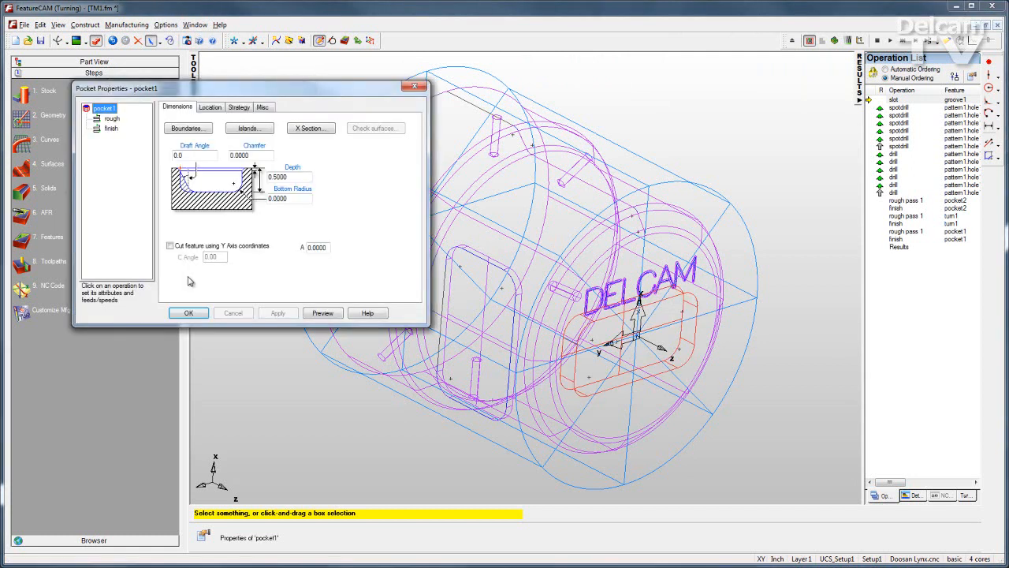
{"action": "left_click", "coordinate": [187, 312]}
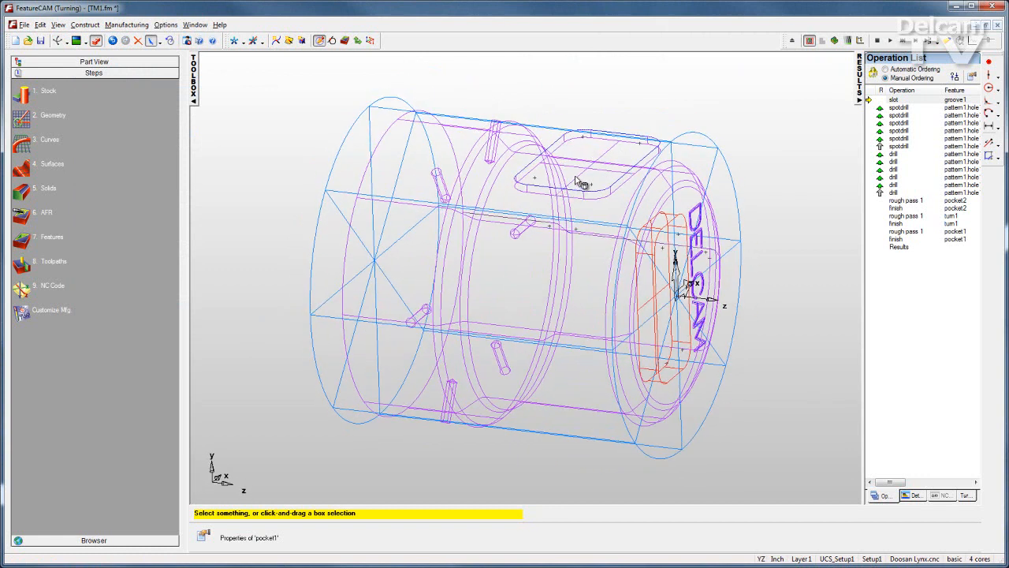
Step: Open pocket2's properties, check its 0.2 depth, and preview its toolpath
{"action": "double_click", "coordinate": [963, 200]}
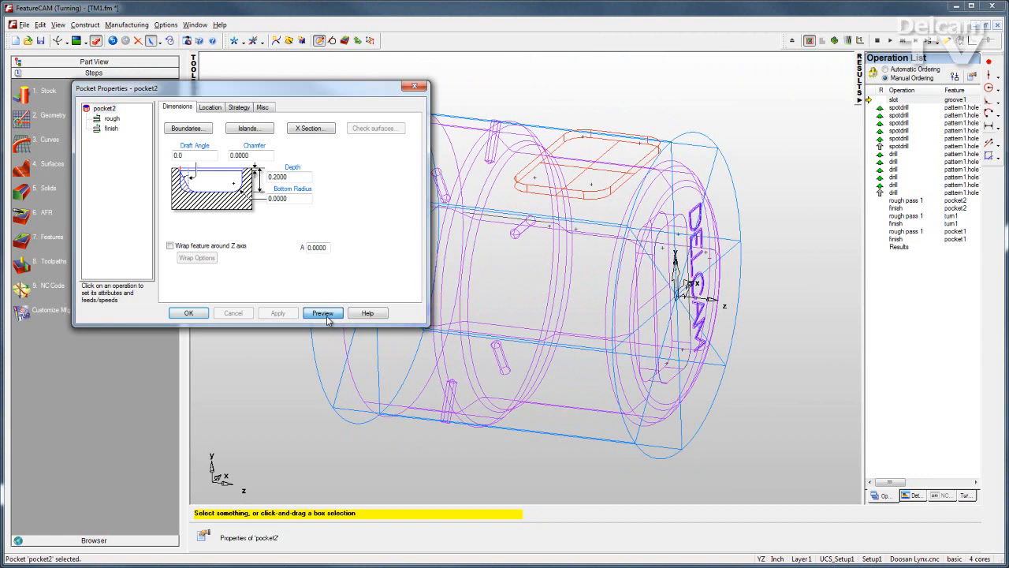
{"action": "left_click", "coordinate": [323, 313]}
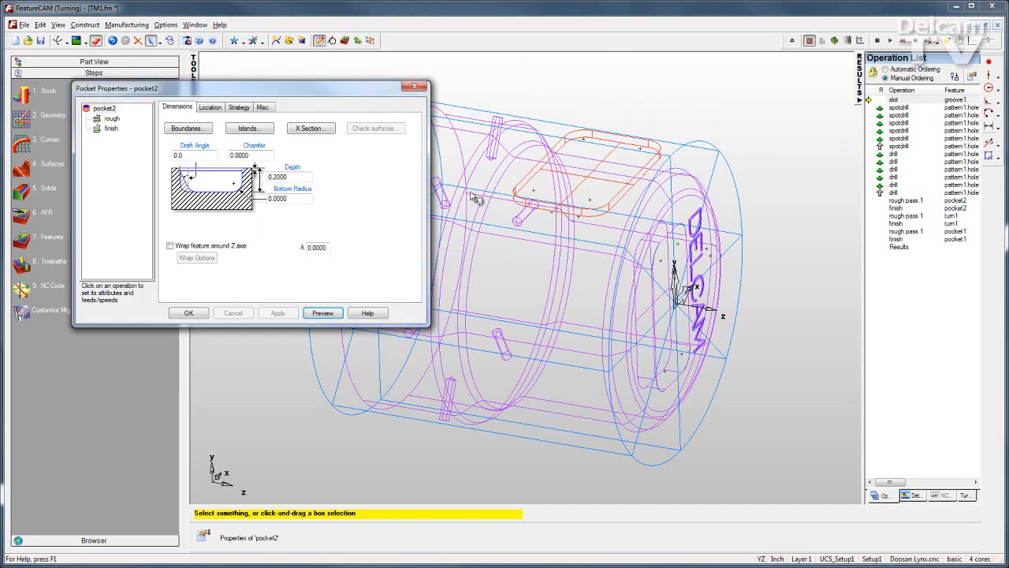
{"action": "left_click", "coordinate": [170, 245]}
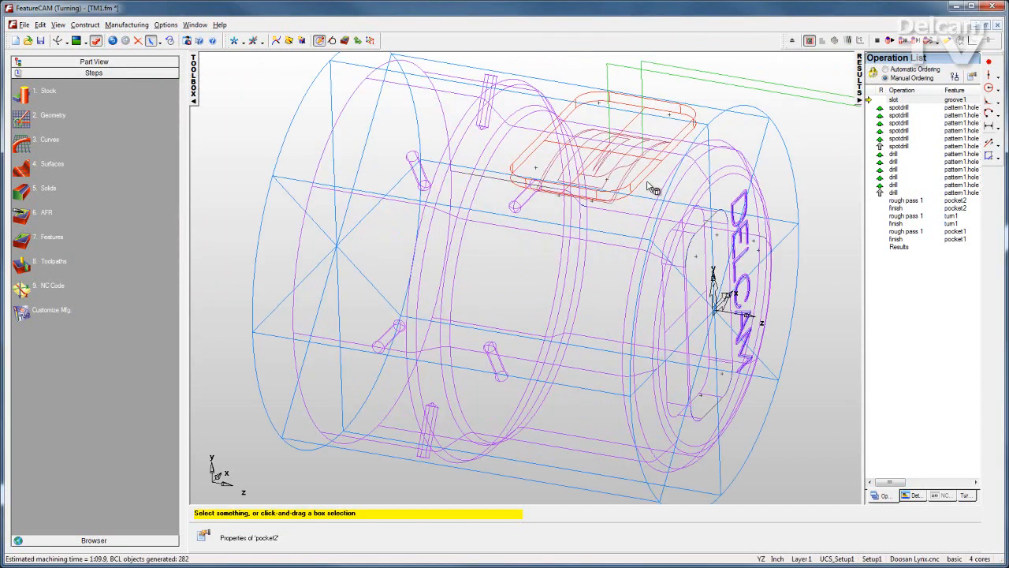
{"action": "left_click", "coordinate": [875, 42]}
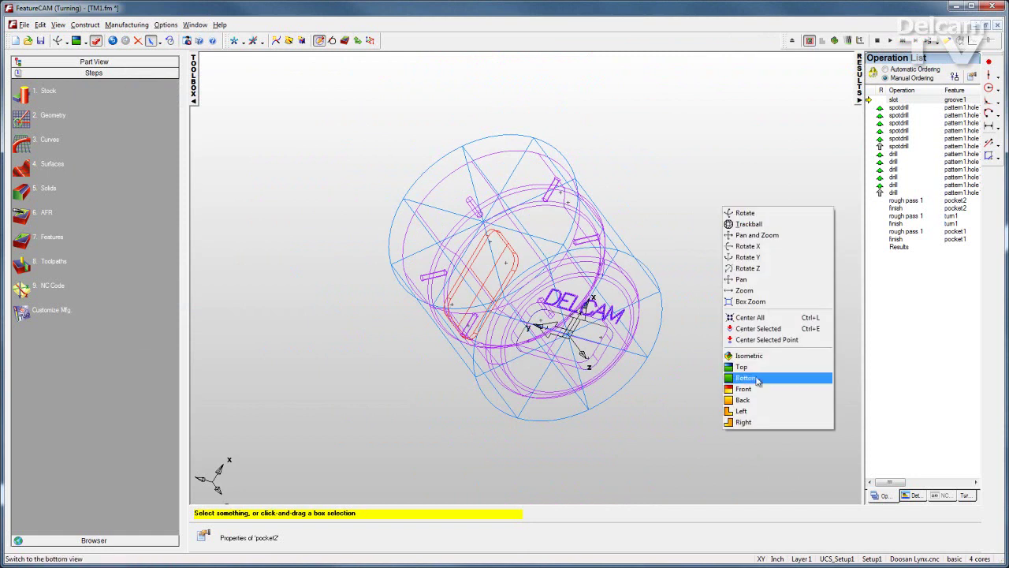
Step: Play the 3D simulation from the first rough turning operation, then open TM2.fm
{"action": "left_click", "coordinate": [743, 377]}
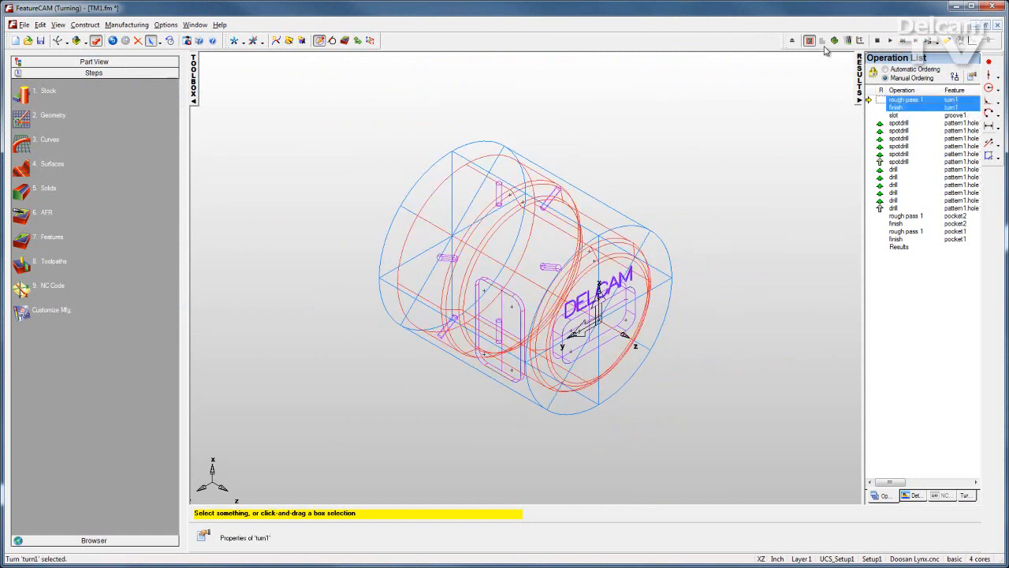
{"action": "left_click", "coordinate": [881, 40]}
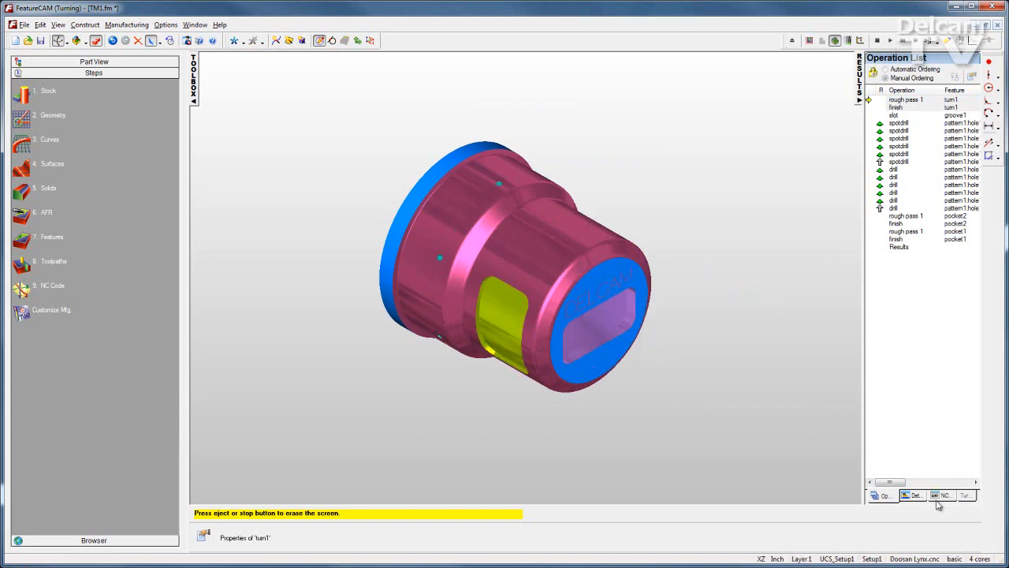
{"action": "left_click", "coordinate": [943, 495]}
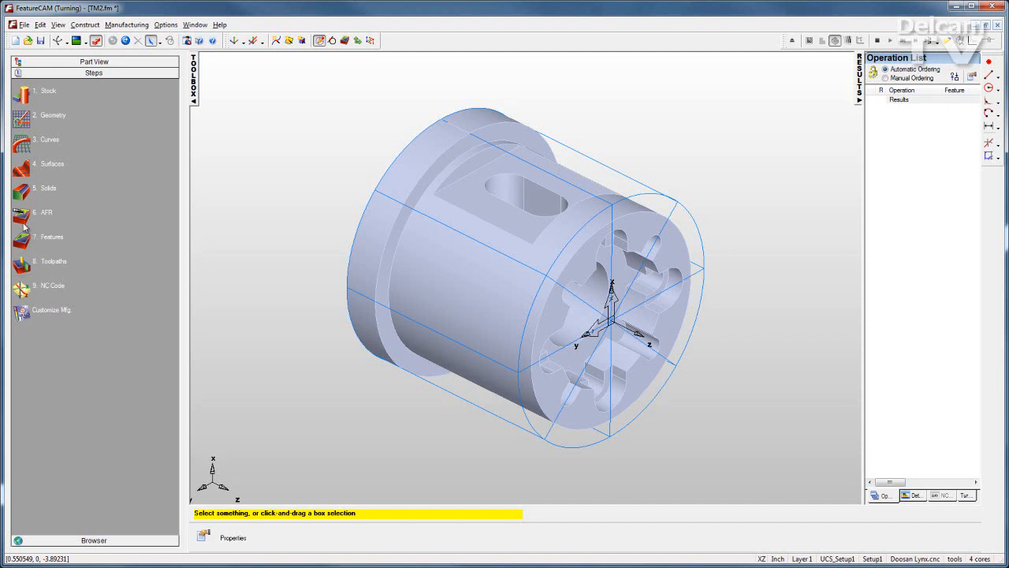
Step: Run automatic feature recognition on Setup1, accepting all recognized bore, face, hole, turn, side features
{"action": "left_click", "coordinate": [21, 212]}
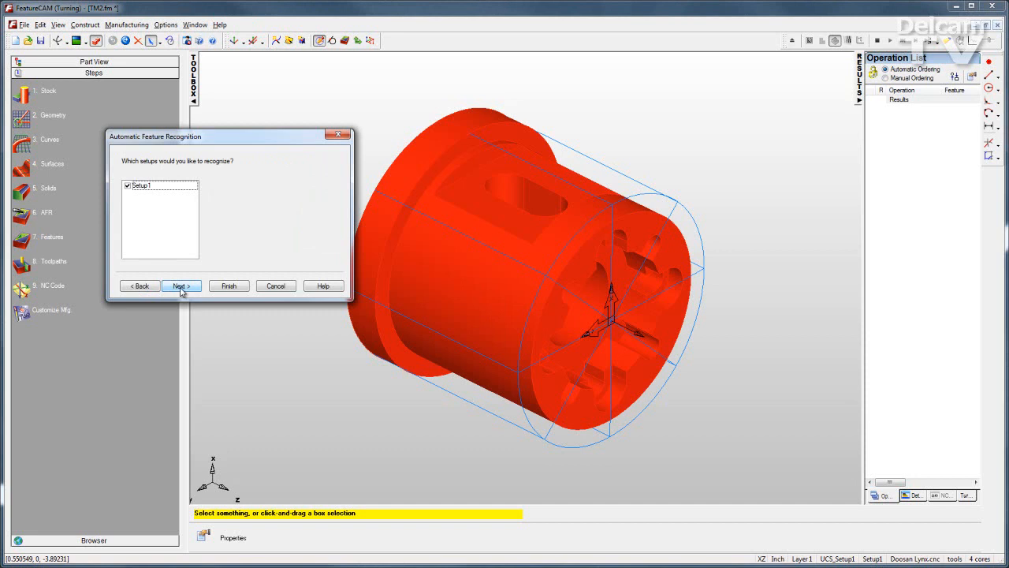
{"action": "left_click", "coordinate": [181, 286]}
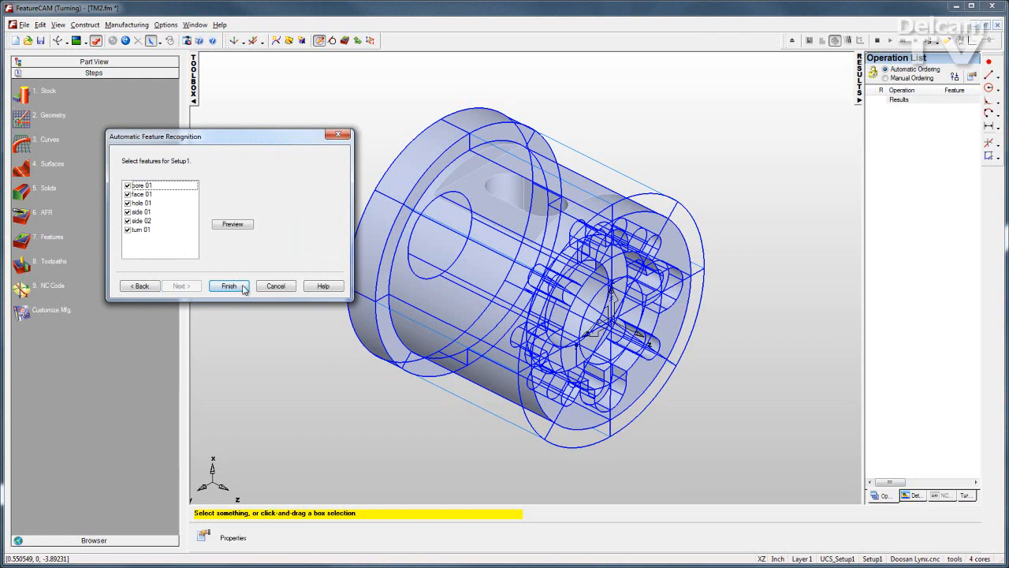
{"action": "left_click", "coordinate": [229, 286]}
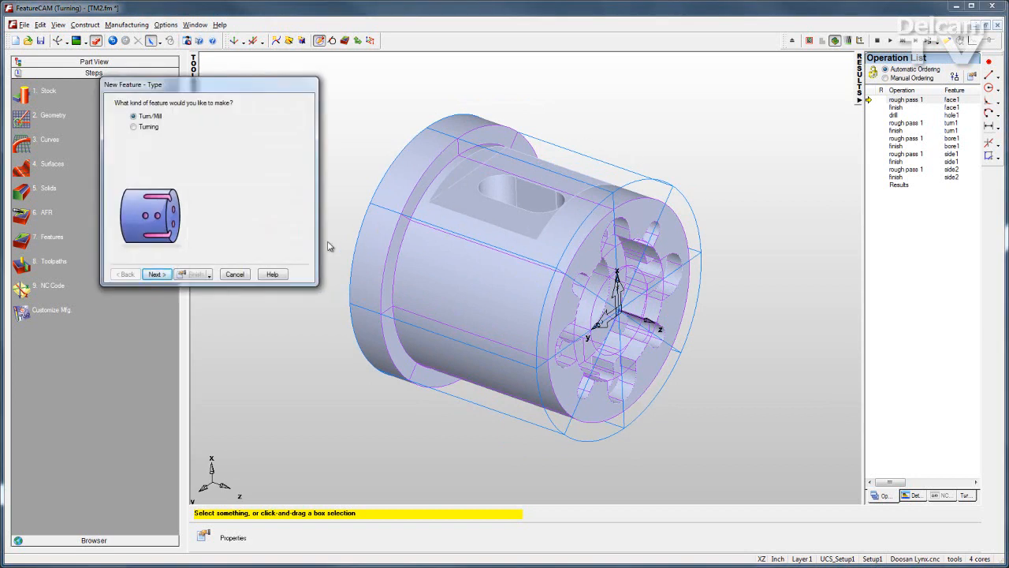
{"action": "mouse_move", "coordinate": [157, 274]}
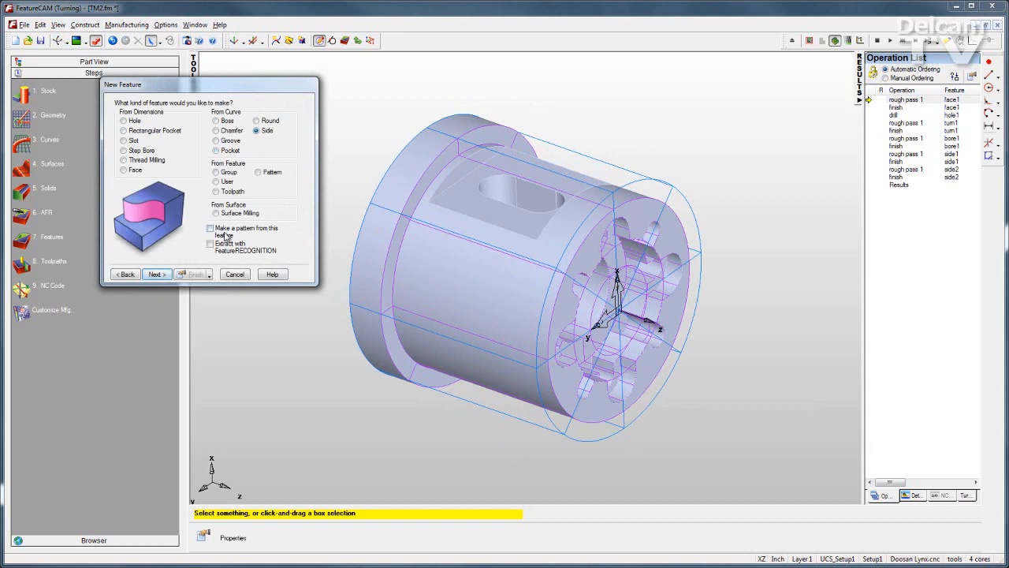
Step: Extract side feature side3 from the alignment surface and two side faces, accepting its settings
{"action": "left_click", "coordinate": [211, 243]}
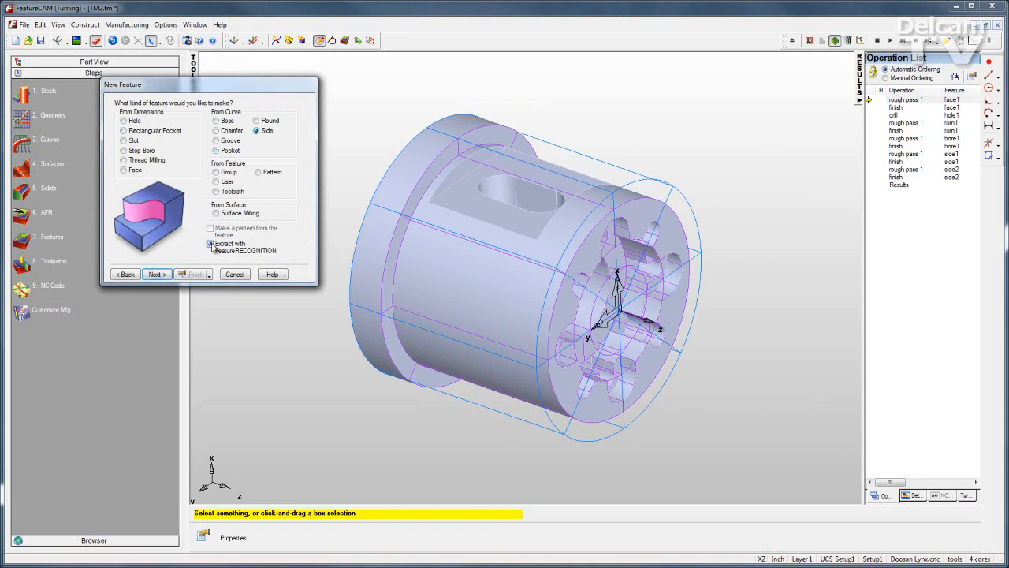
{"action": "left_click", "coordinate": [156, 274]}
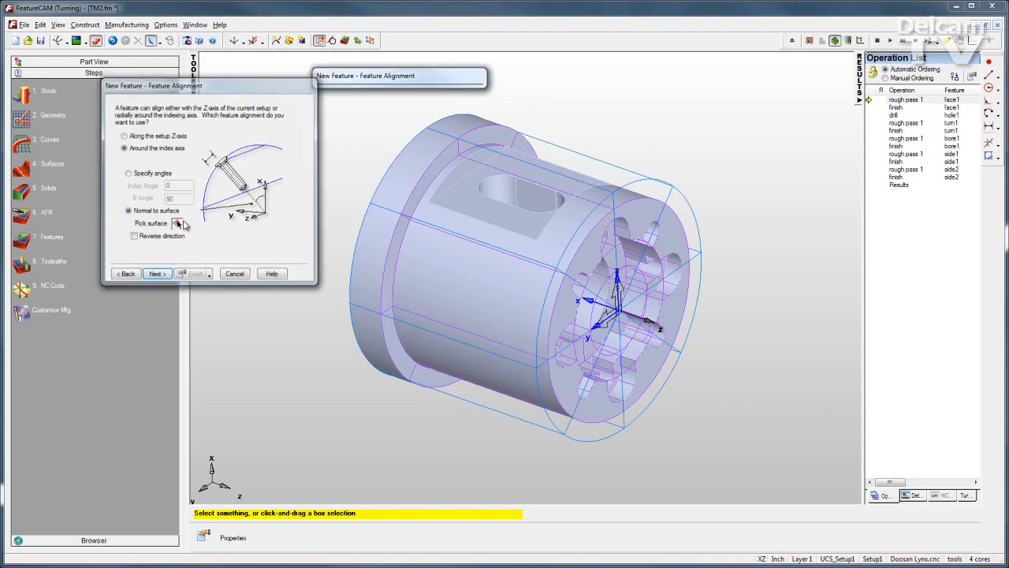
{"action": "left_click", "coordinate": [178, 223]}
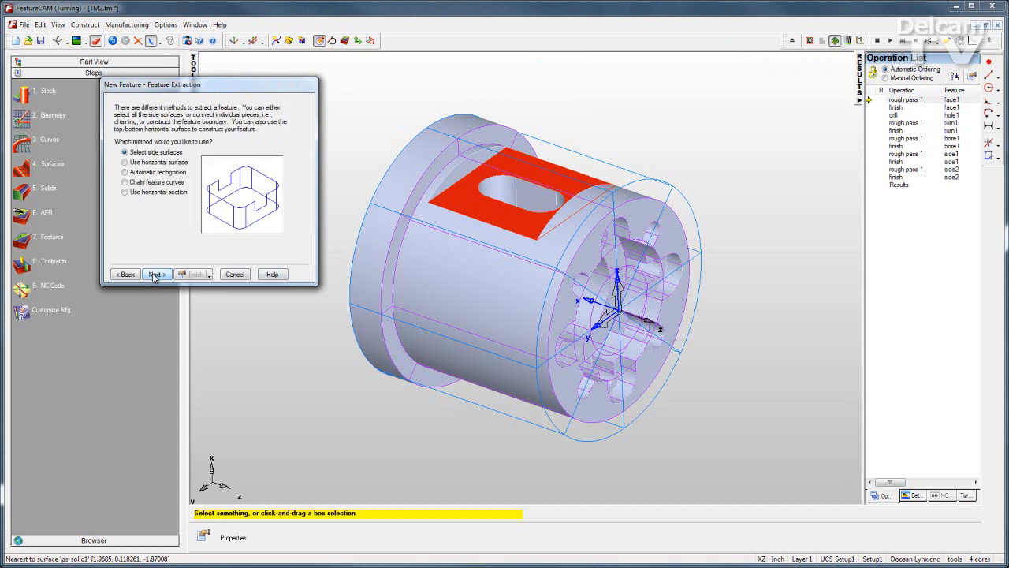
{"action": "left_click", "coordinate": [156, 273]}
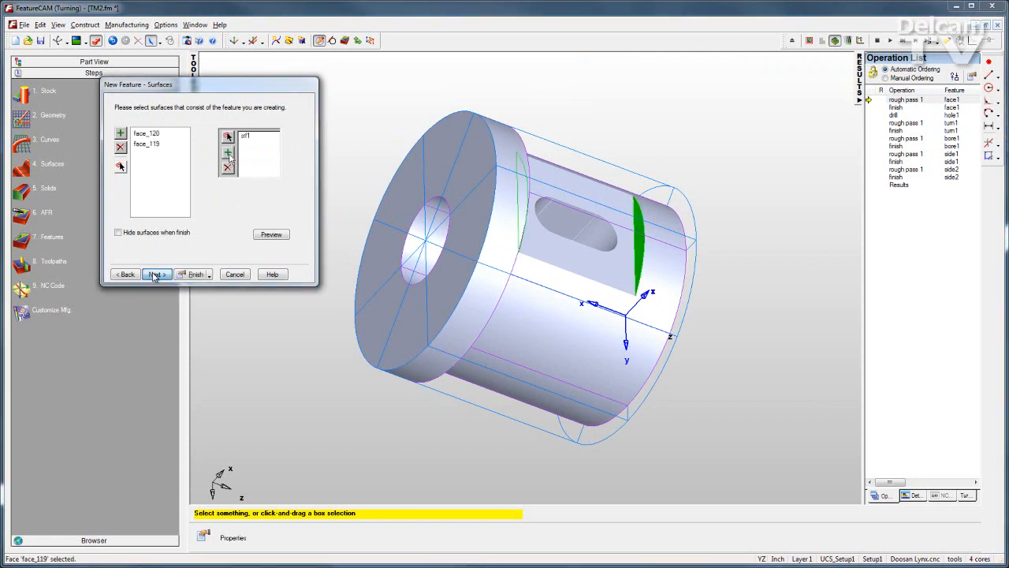
{"action": "left_click", "coordinate": [156, 274]}
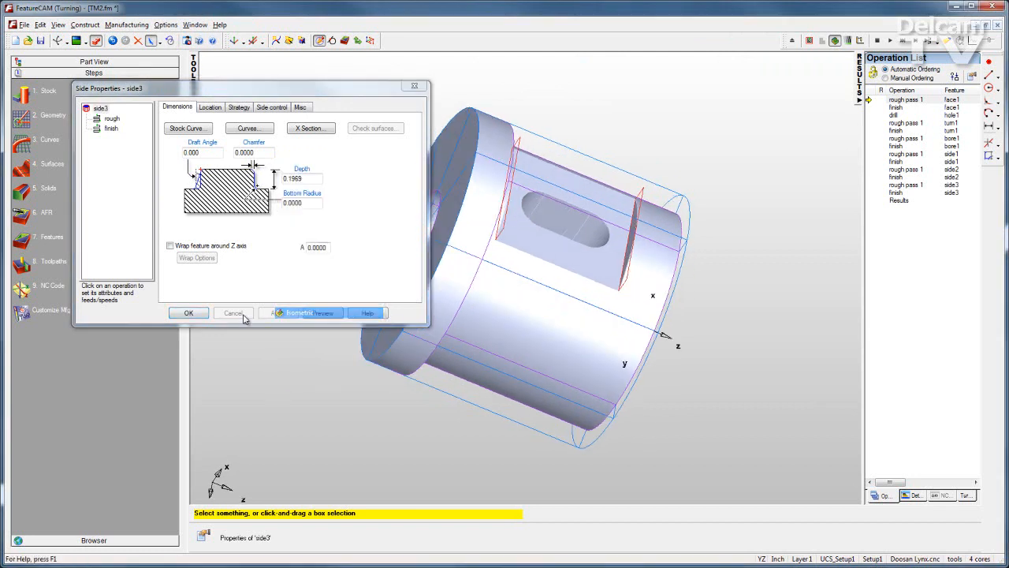
{"action": "left_click", "coordinate": [188, 312]}
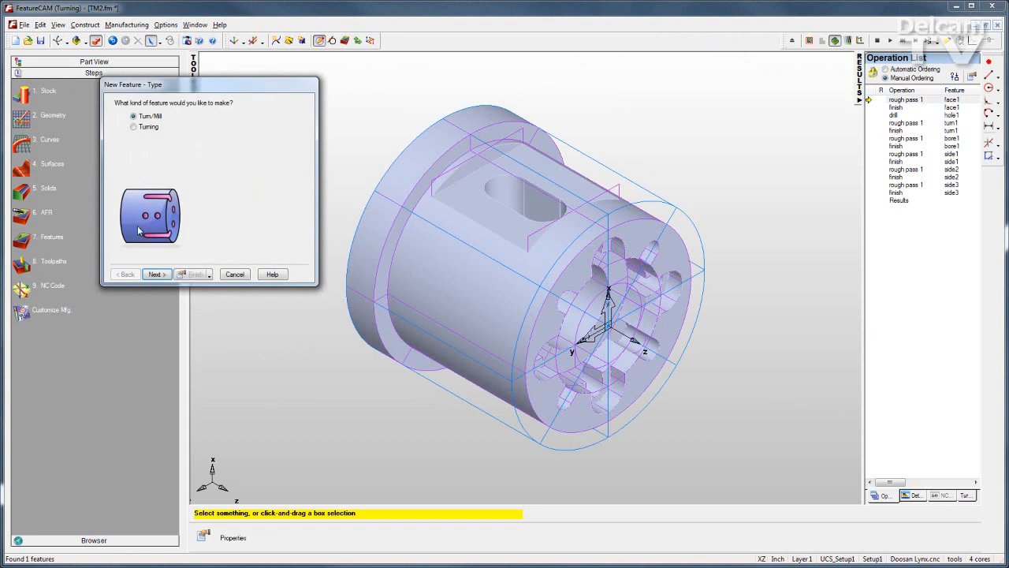
Step: Create pocket1 from the slot's horizontal floor surface, then start the 3D simulation
{"action": "left_click", "coordinate": [156, 273]}
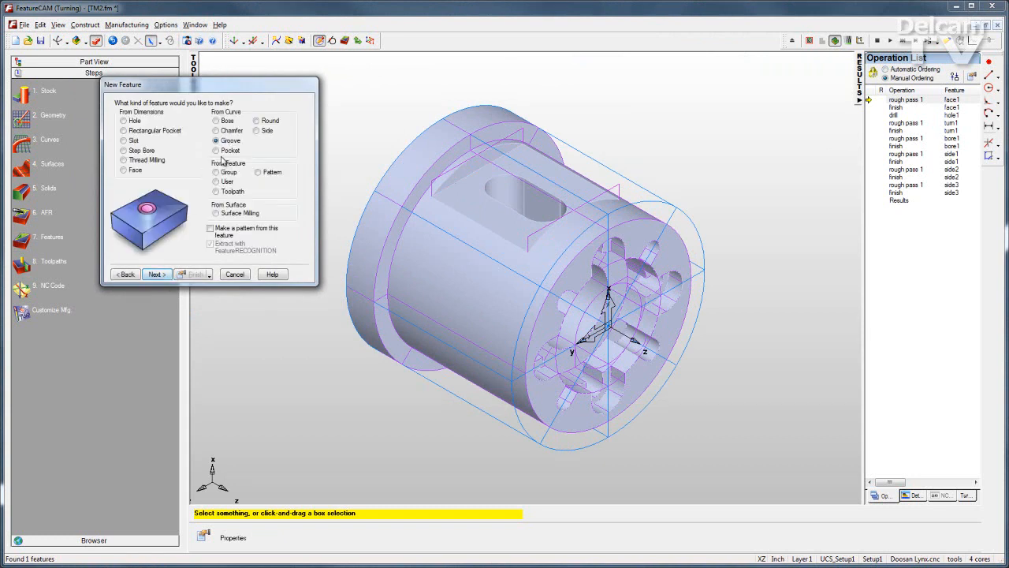
{"action": "left_click", "coordinate": [157, 273]}
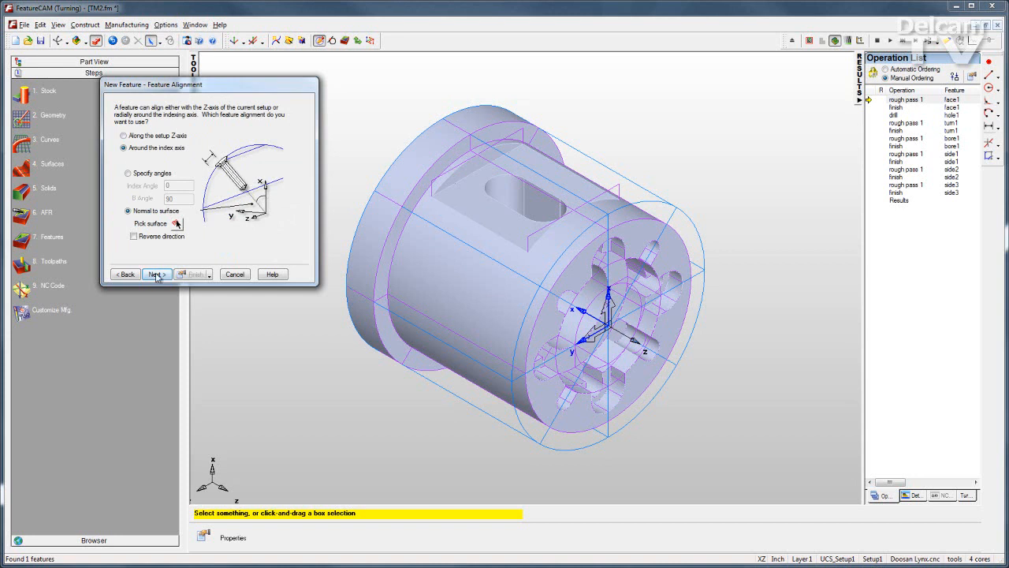
{"action": "left_click", "coordinate": [156, 274]}
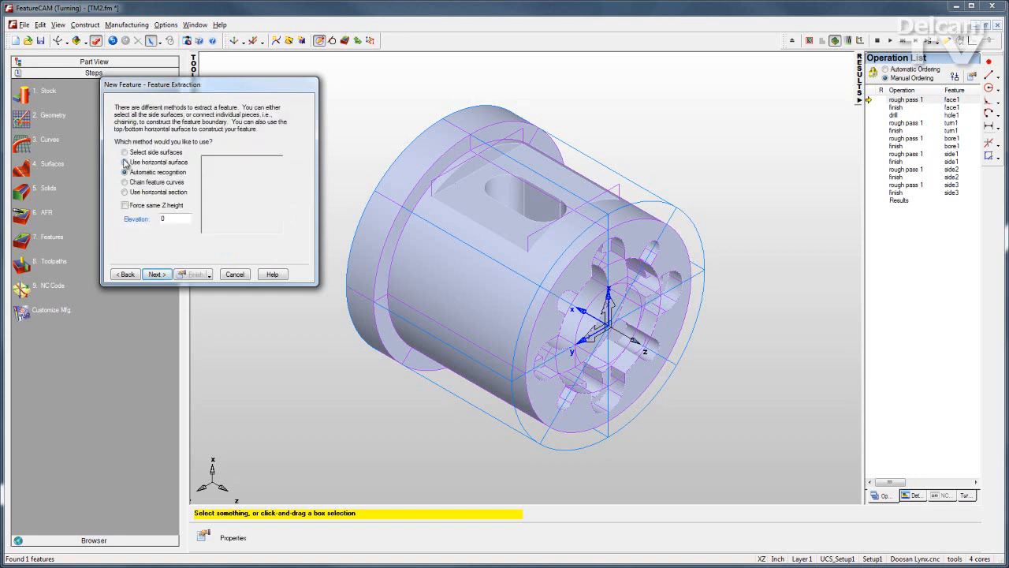
{"action": "left_click", "coordinate": [156, 274]}
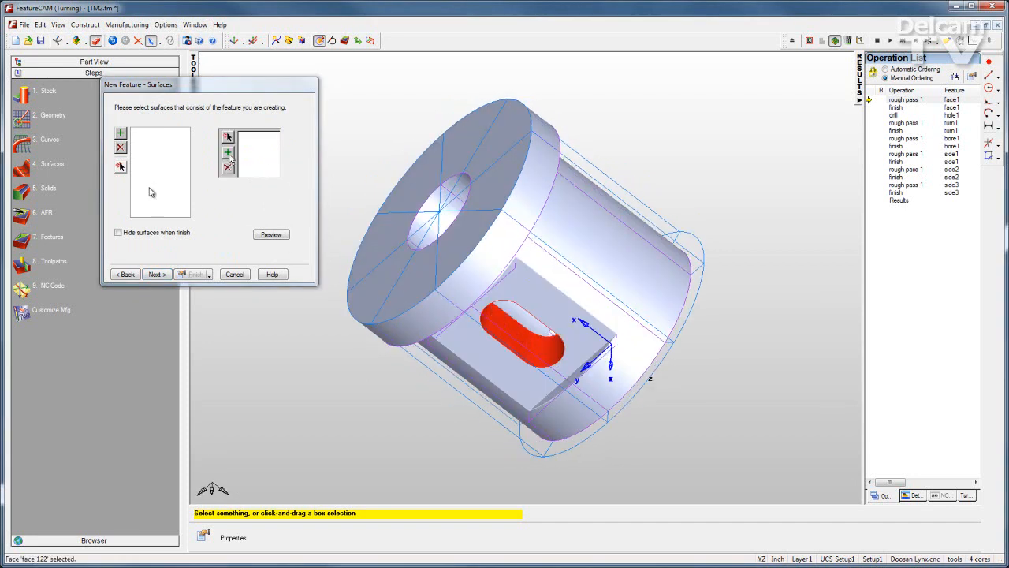
{"action": "left_click", "coordinate": [156, 273]}
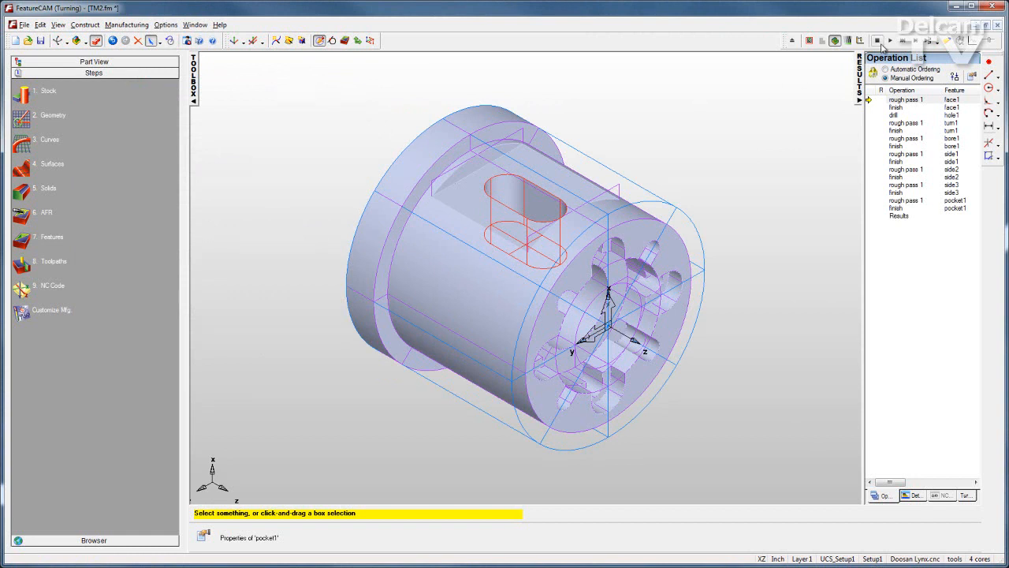
{"action": "left_click", "coordinate": [878, 41]}
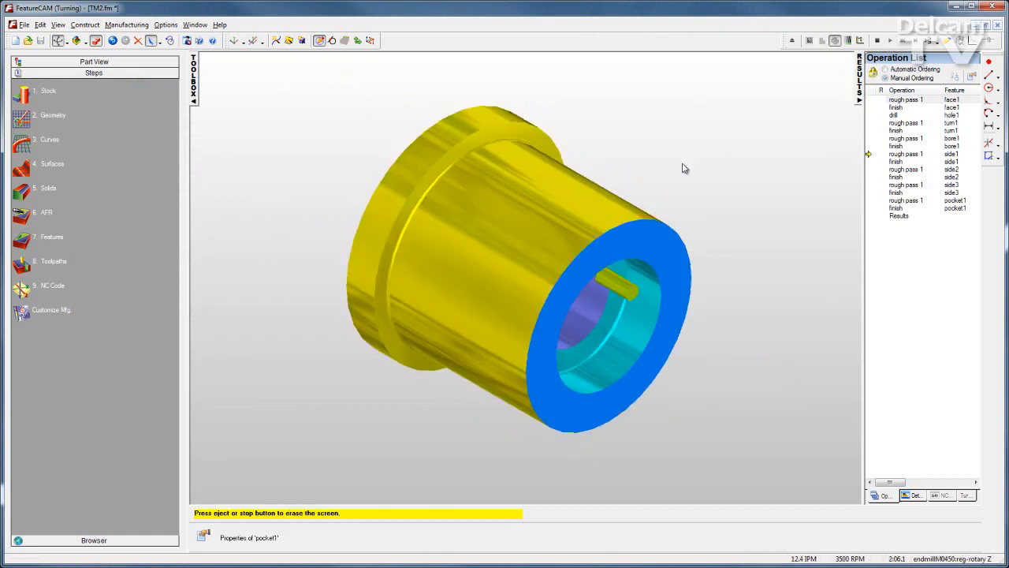